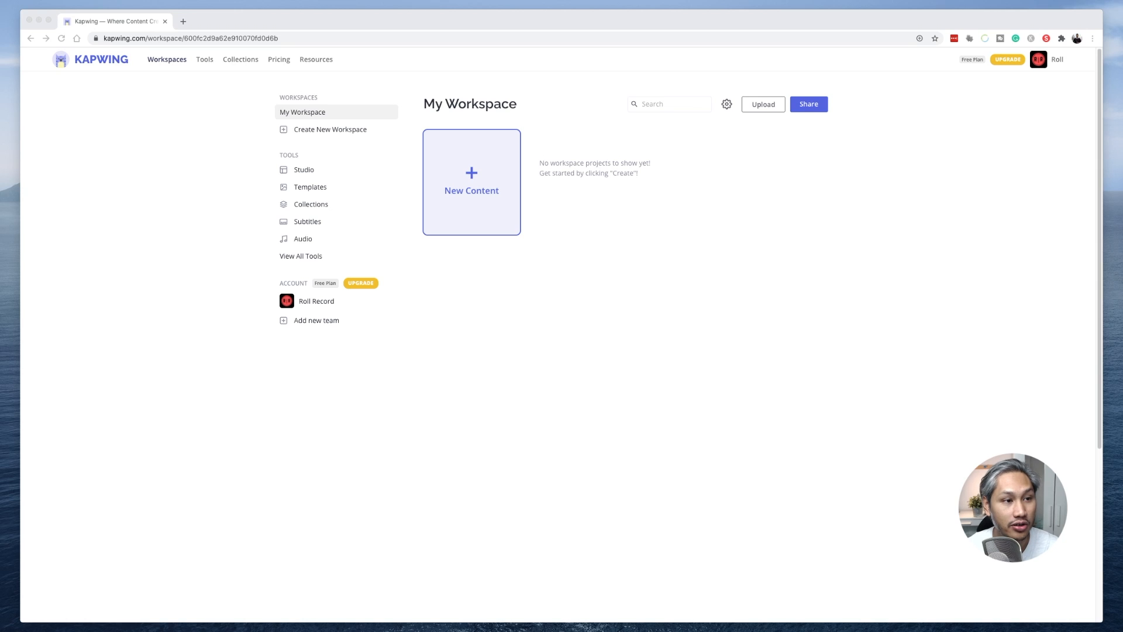
- Browse the Tools catalogue down to the Add Audio to Video tool
click(203, 59)
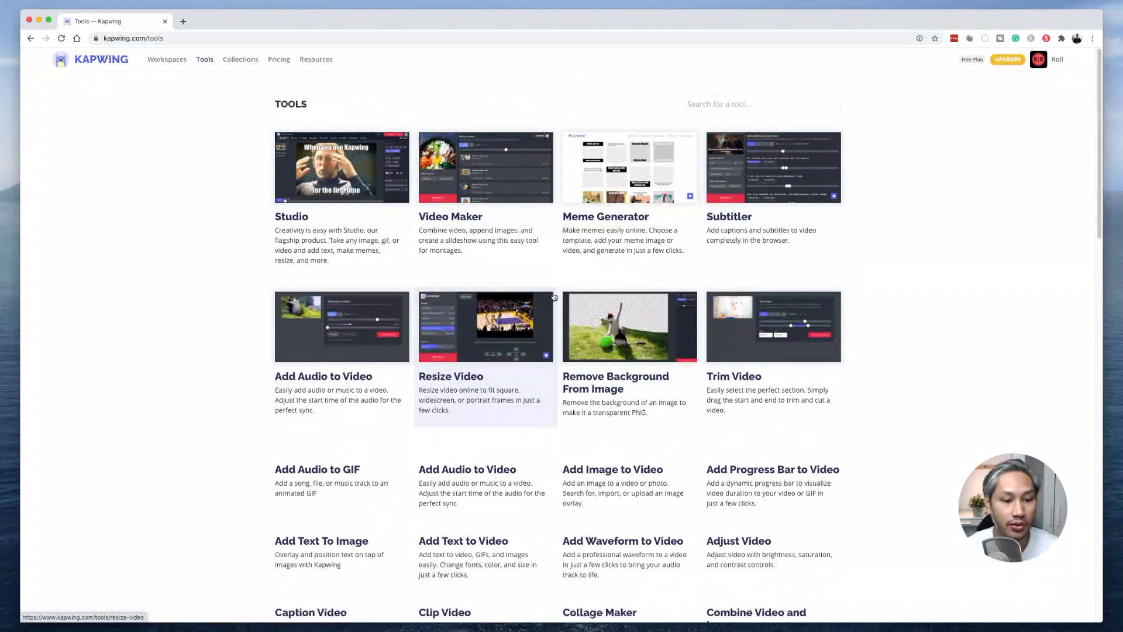
scroll(down, 3)
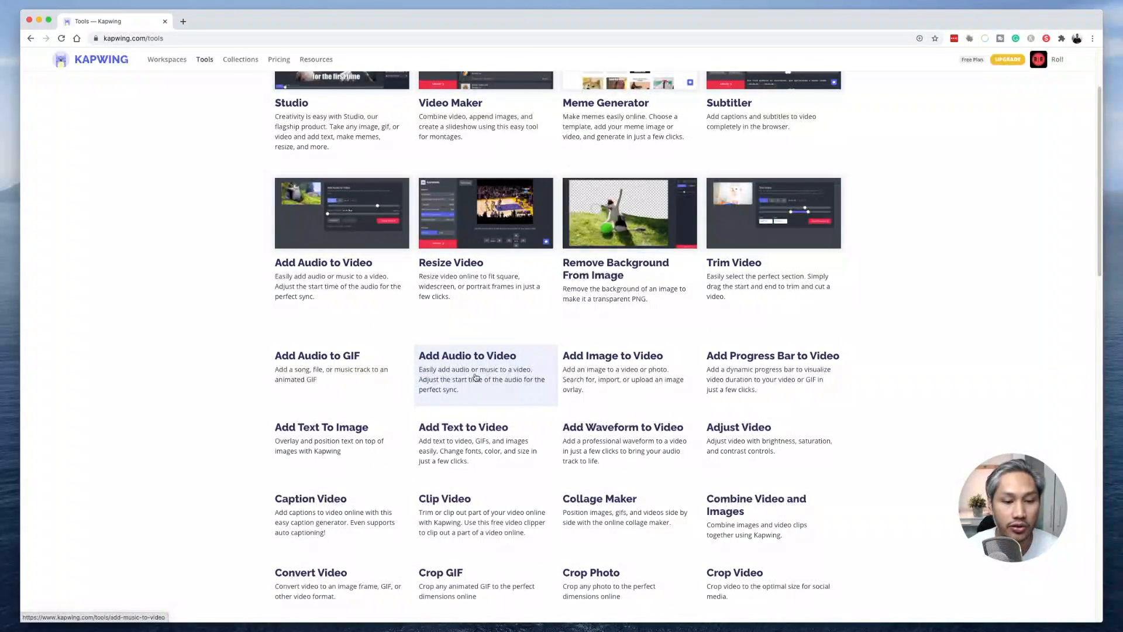
- Start the Add Music to Video tool and load the drawing video into it
click(467, 355)
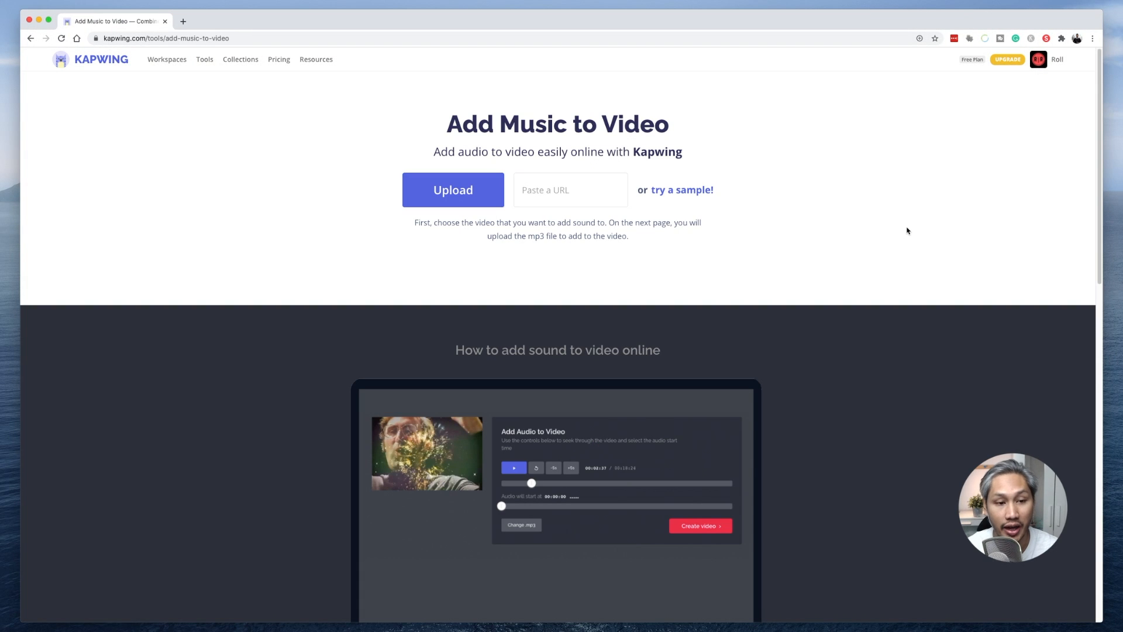
mouse_move(485, 239)
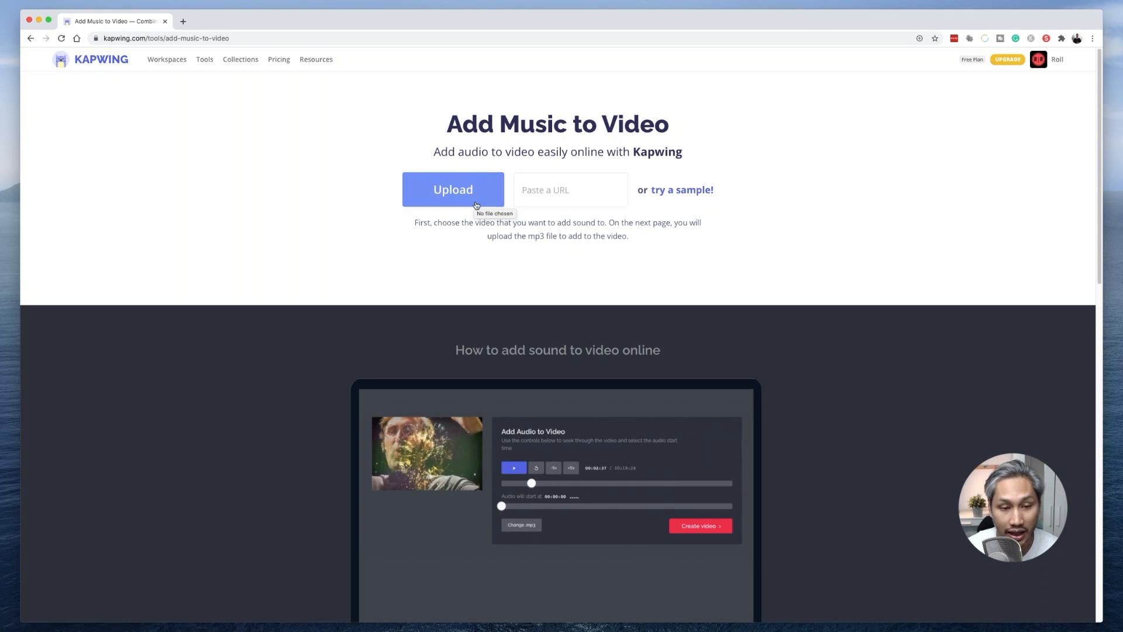
mouse_move(590, 193)
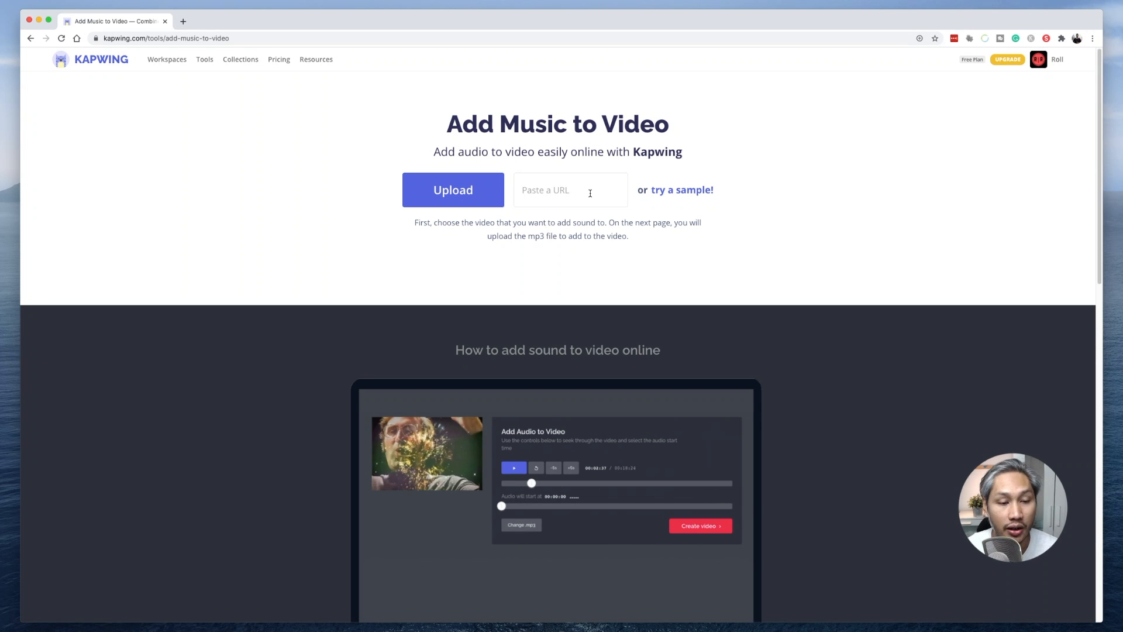
click(453, 190)
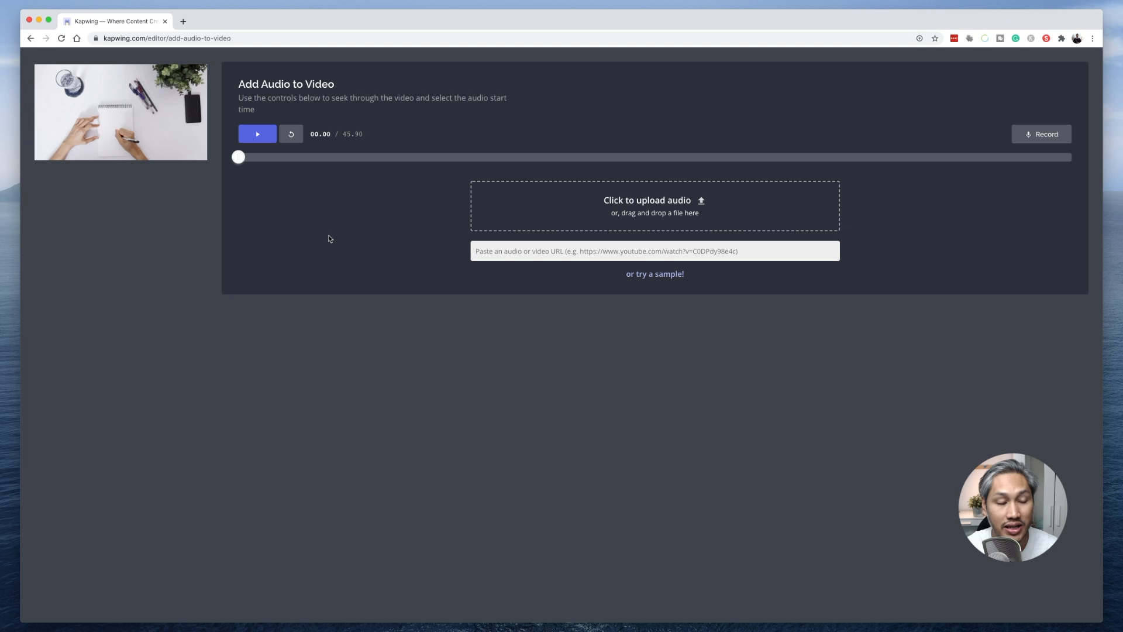
mouse_move(180, 110)
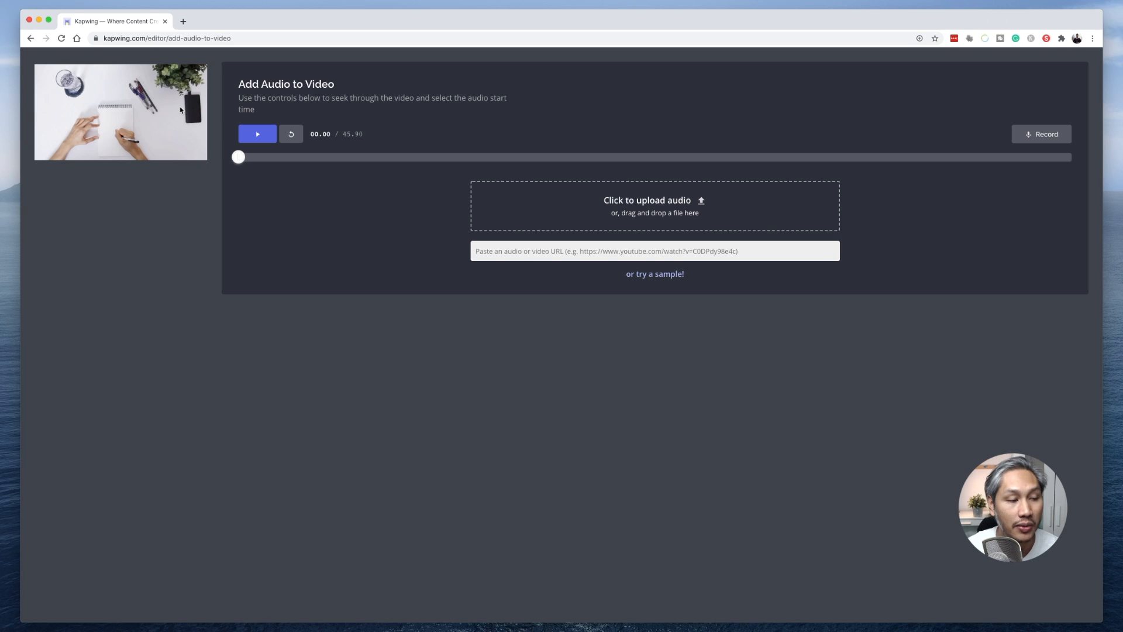
mouse_move(173, 133)
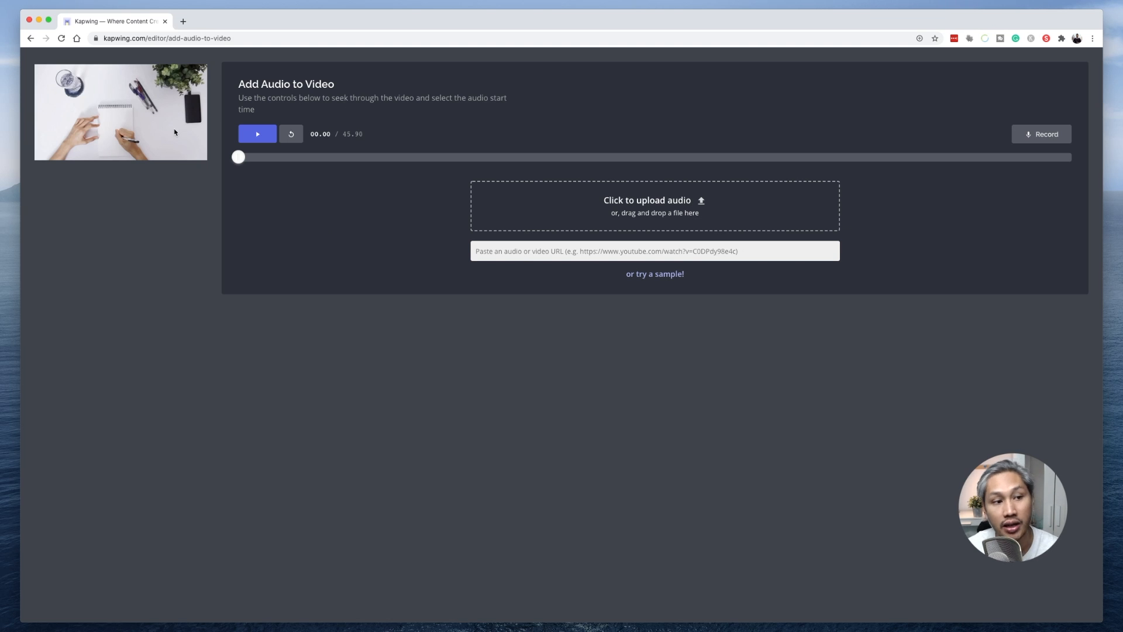
click(257, 134)
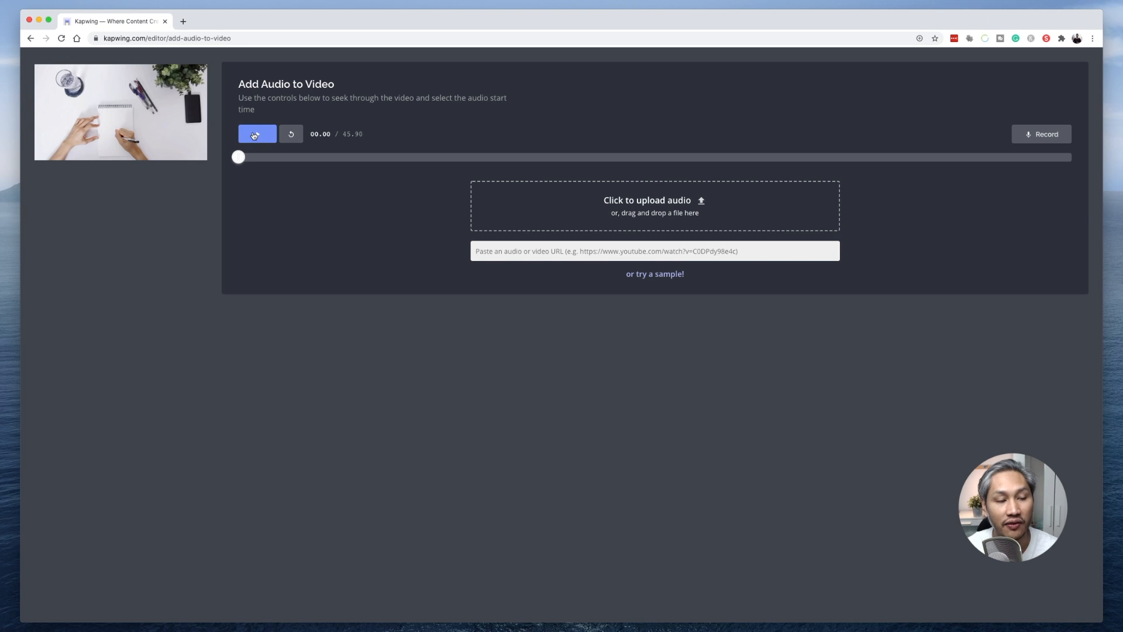
click(256, 133)
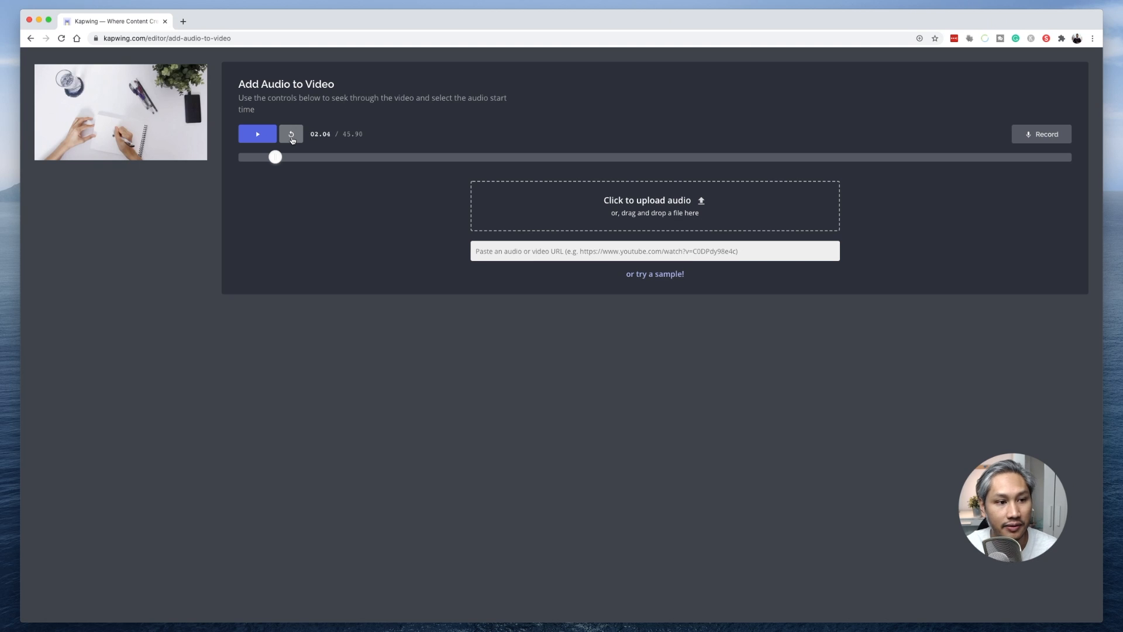
click(291, 133)
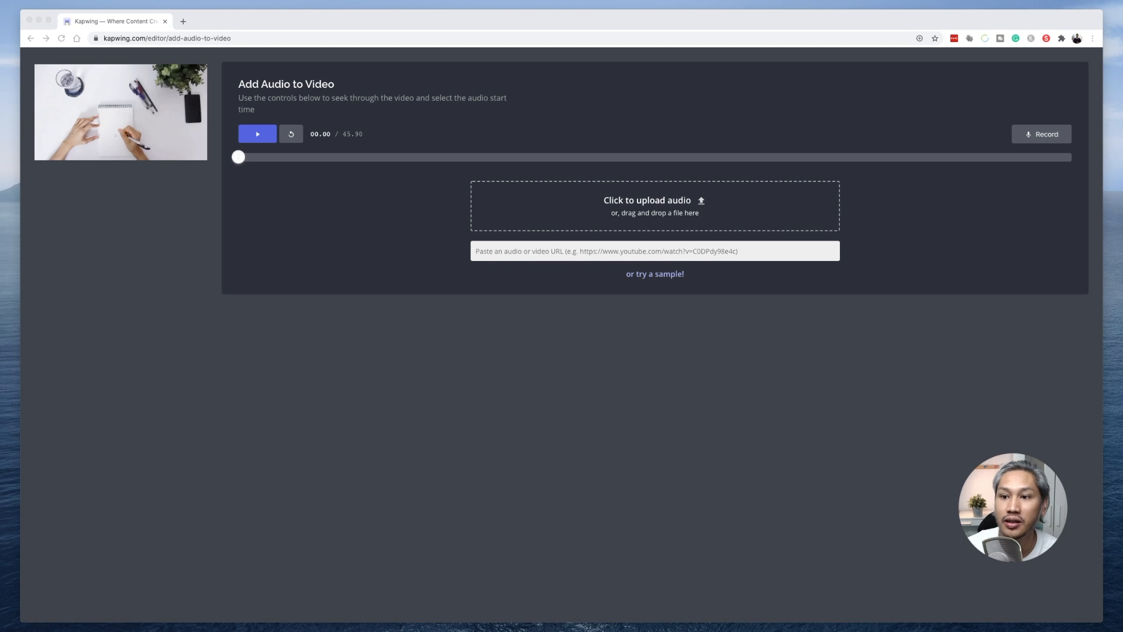
- Record an 8-second microphone clip, review it, and use it as the video's audio track
click(1042, 134)
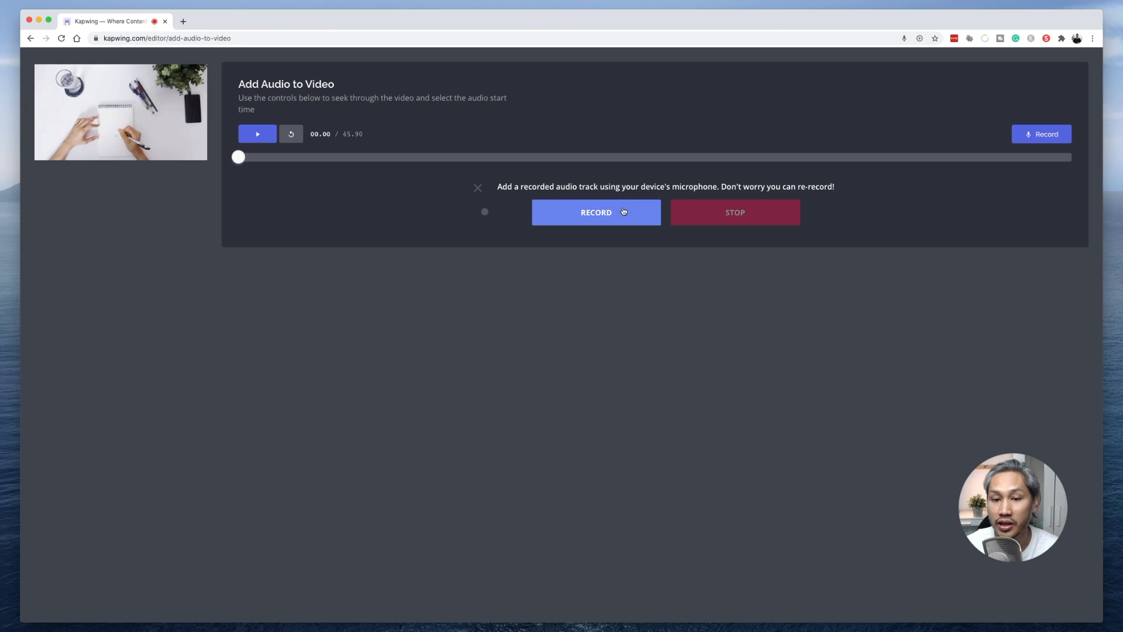
mouse_move(620, 223)
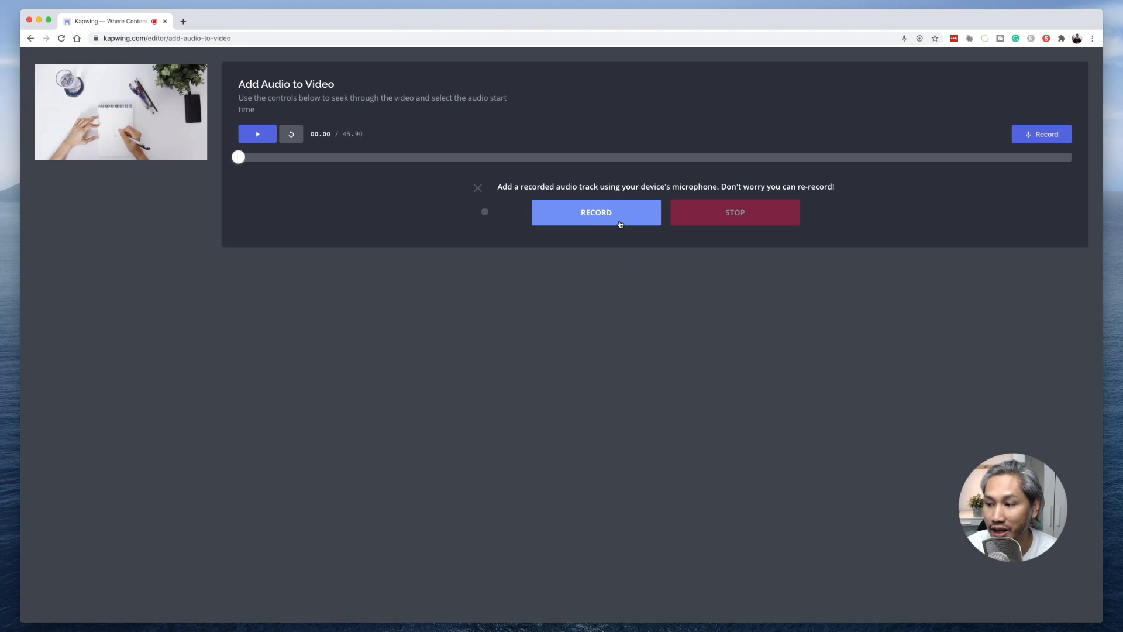
click(596, 212)
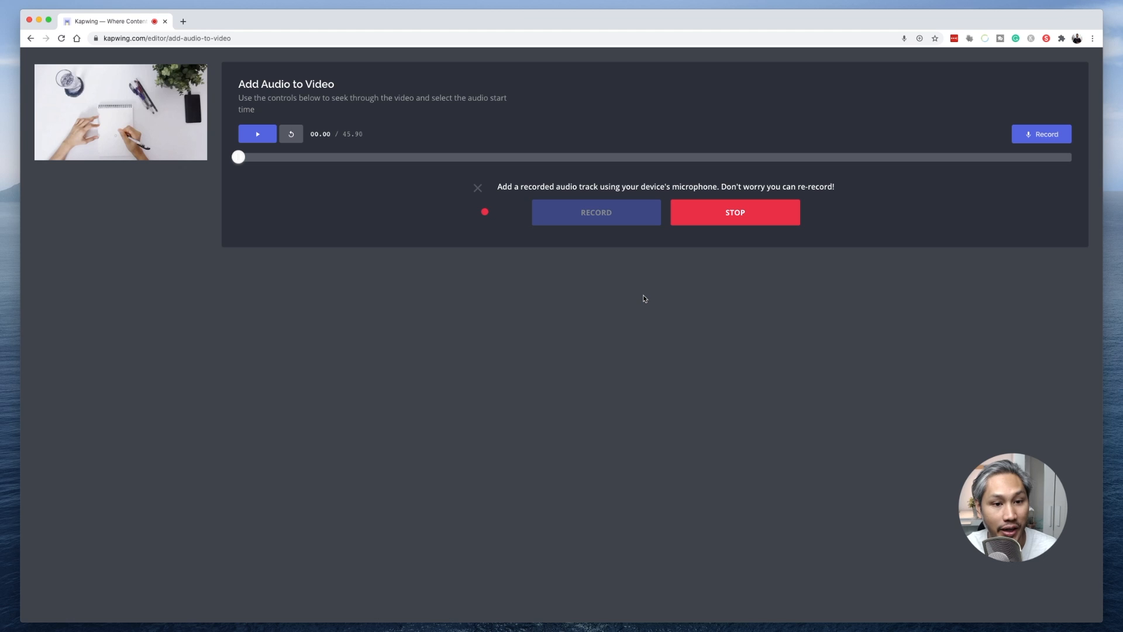
click(735, 212)
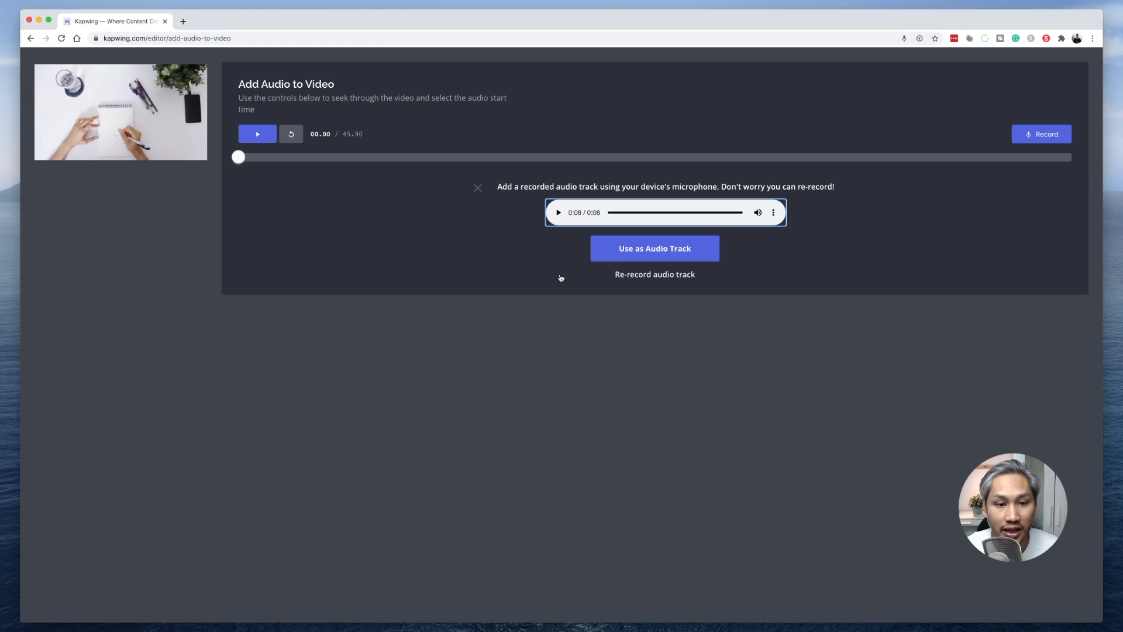
click(558, 212)
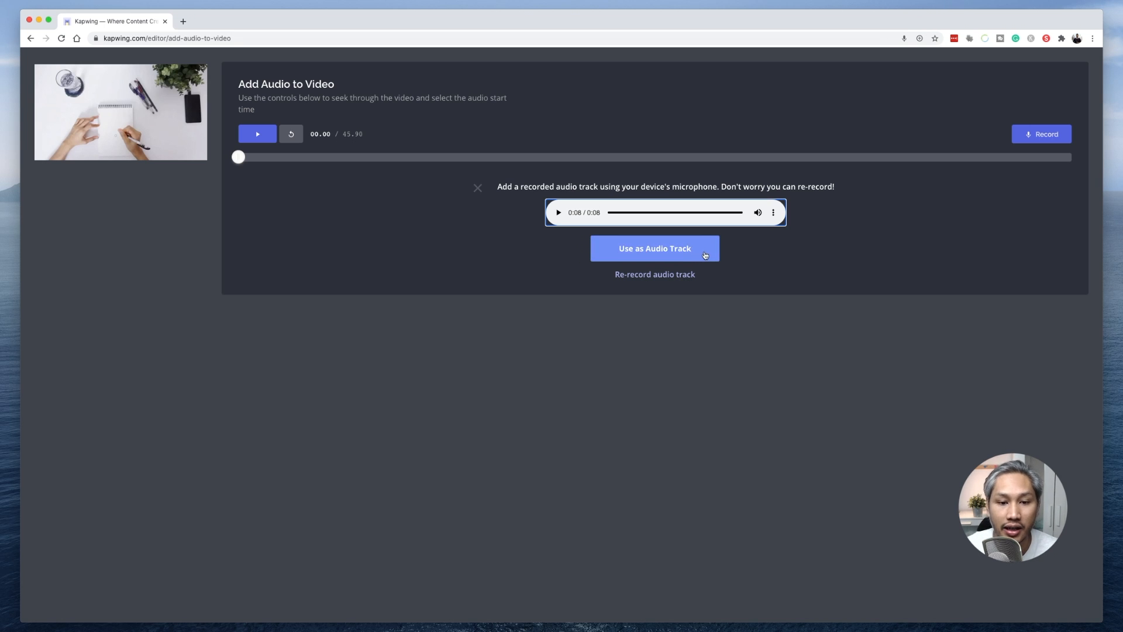
click(653, 248)
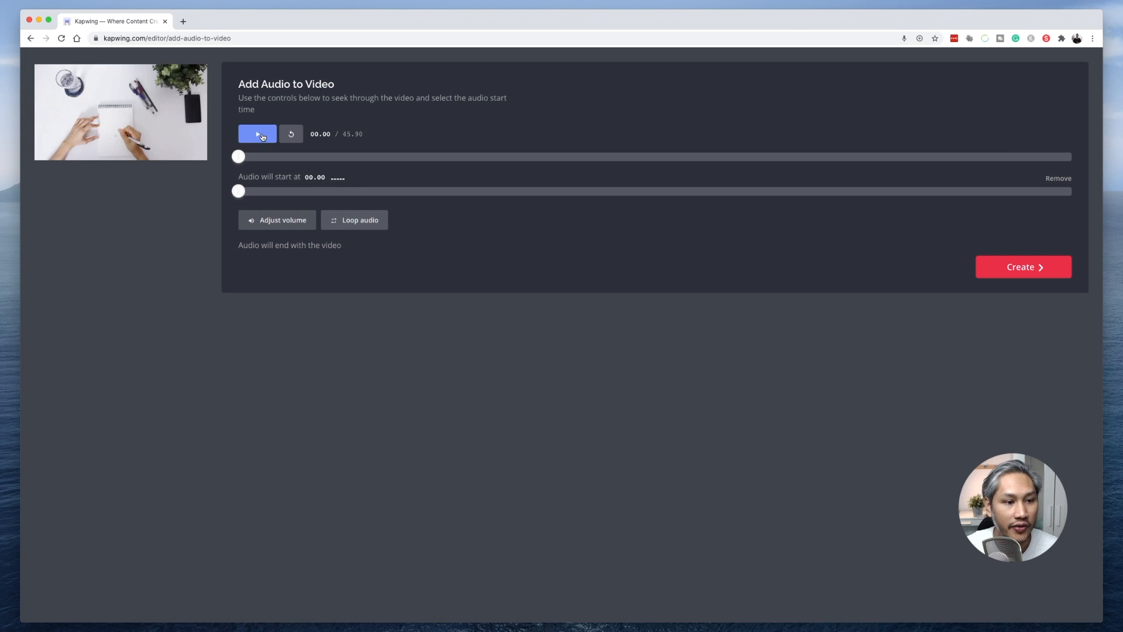
- Preview the video with the recorded voice twice, then bring up Adjust volume for both tracks
click(257, 133)
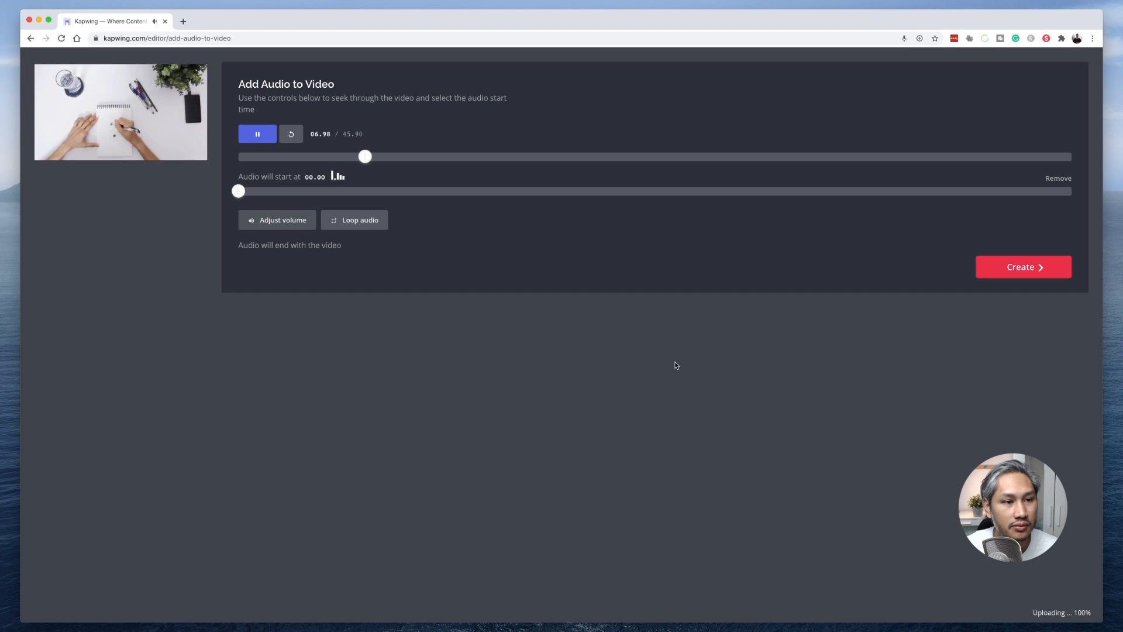
click(291, 133)
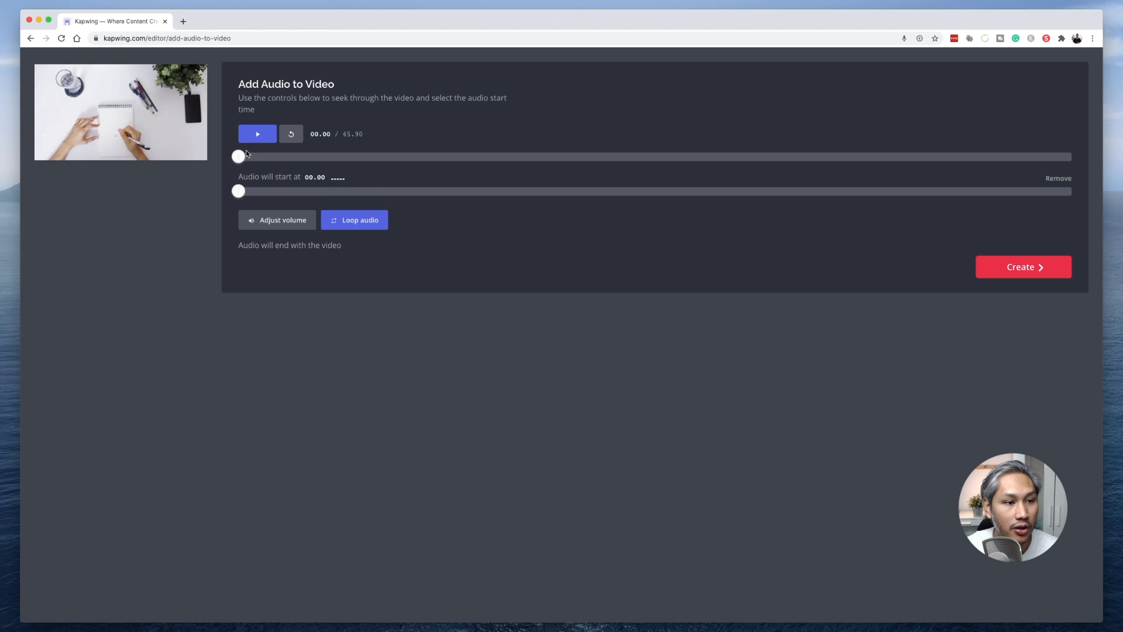
click(257, 133)
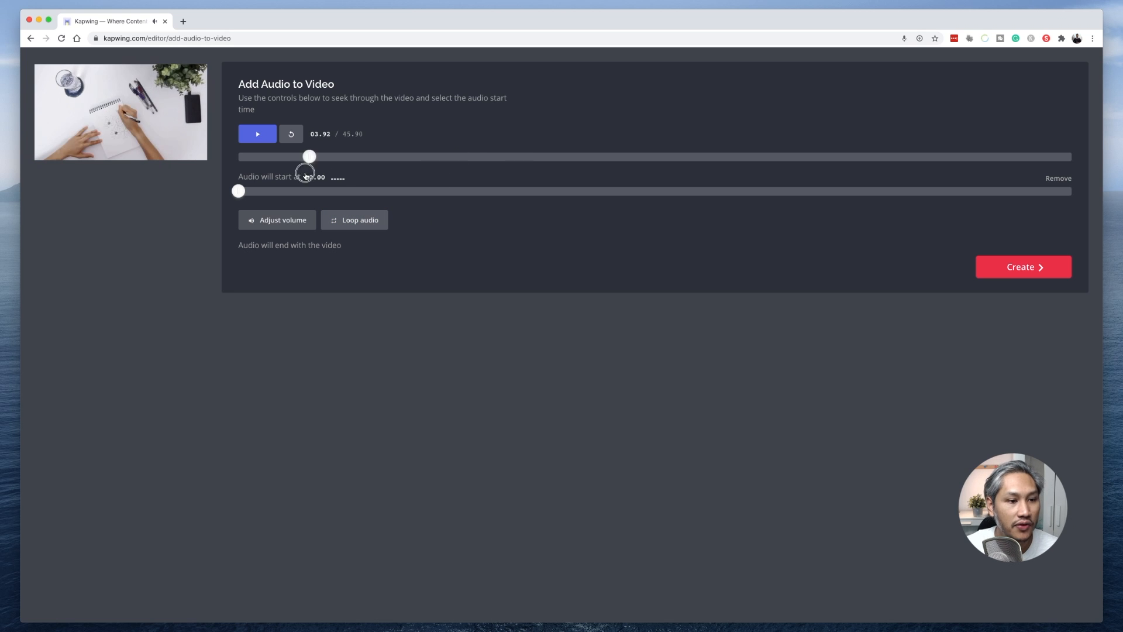
click(291, 133)
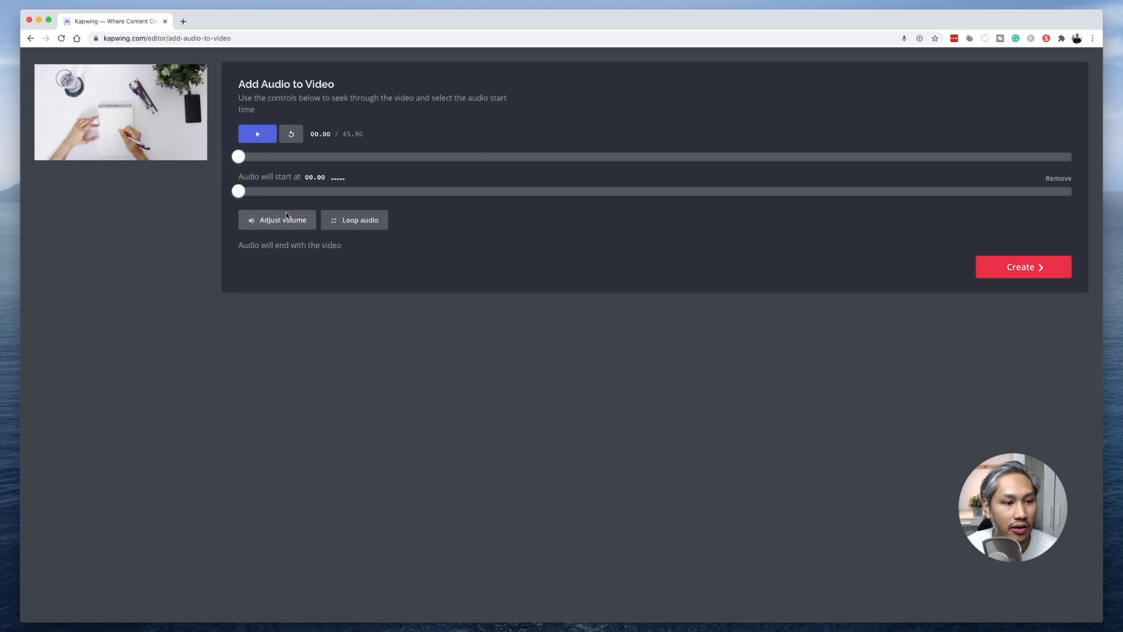
click(278, 220)
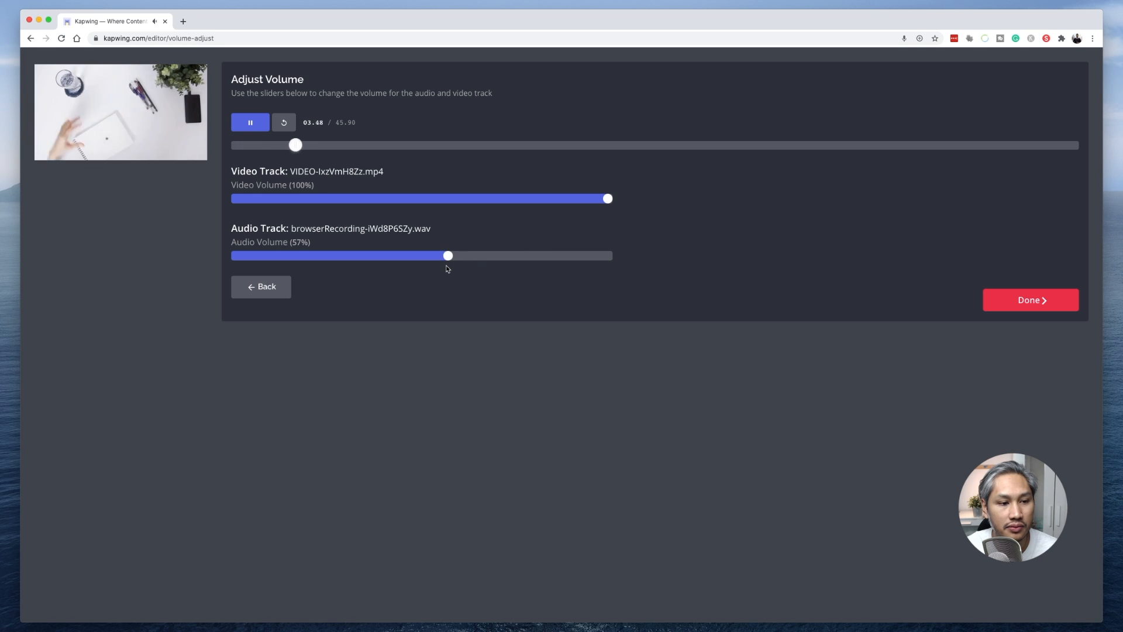
- Lower the recorded audio volume to 25% with the video at 100% and confirm
drag(448, 255, 329, 255)
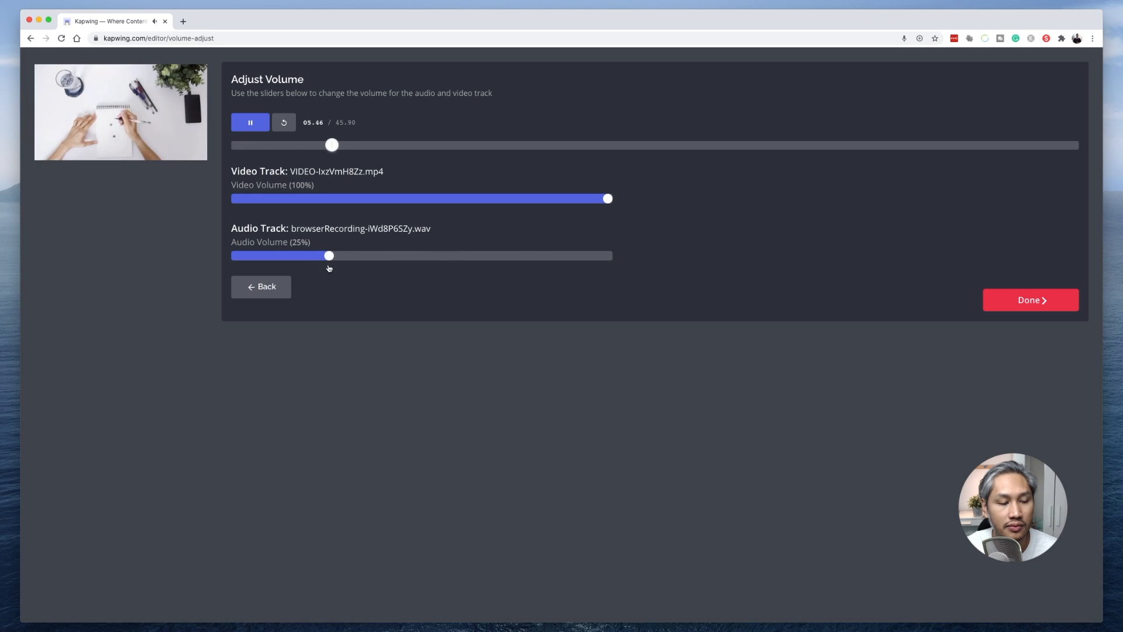
click(260, 285)
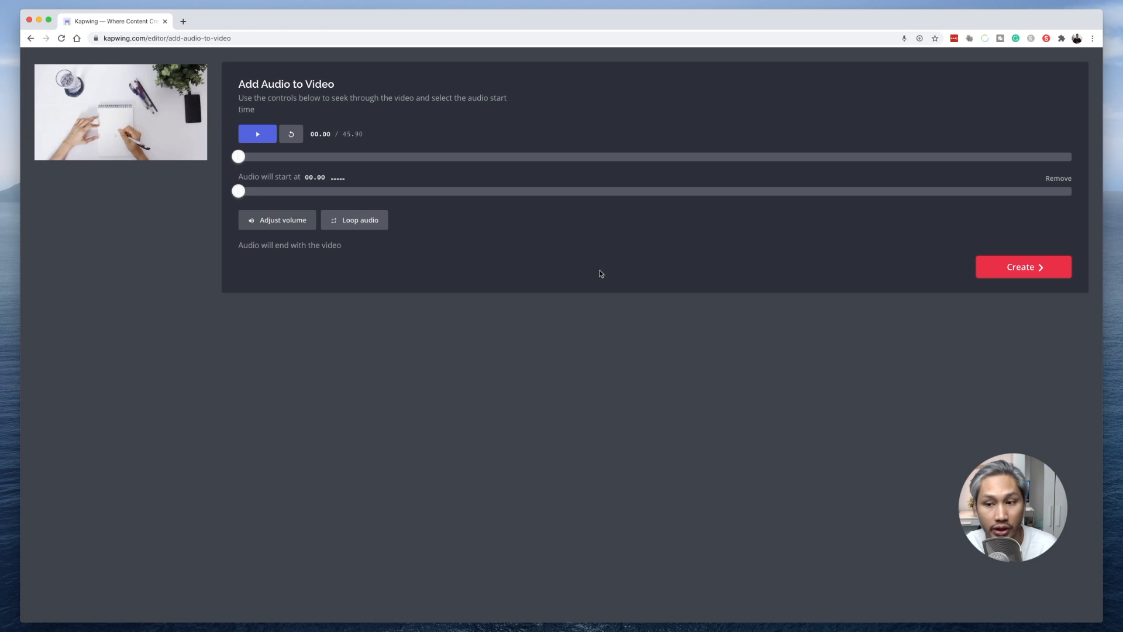
mouse_move(483, 222)
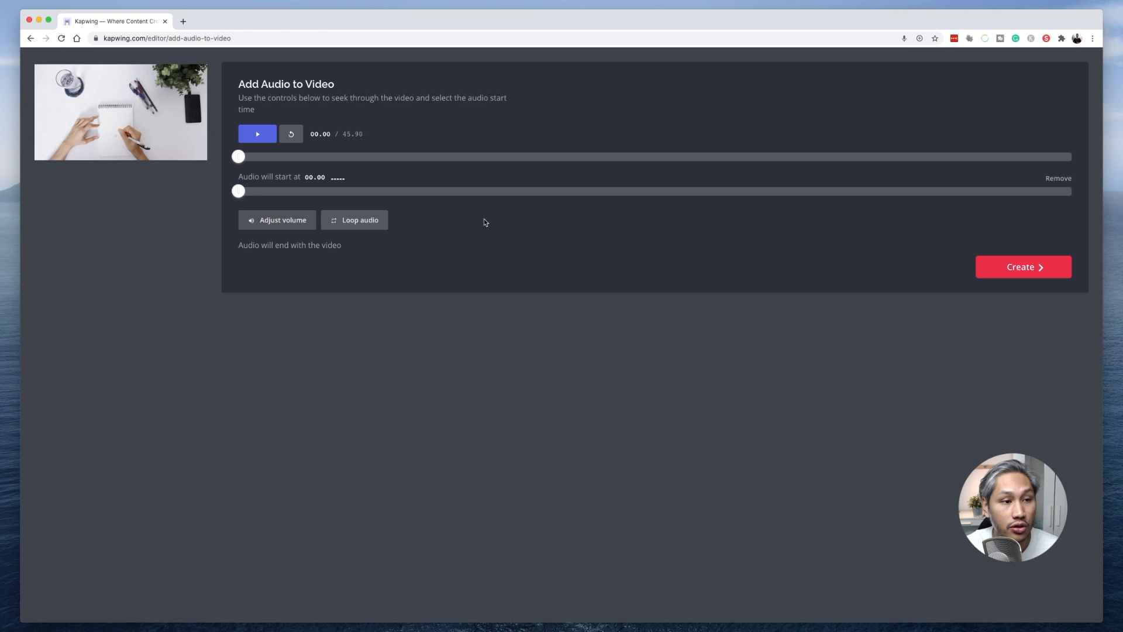
mouse_move(458, 234)
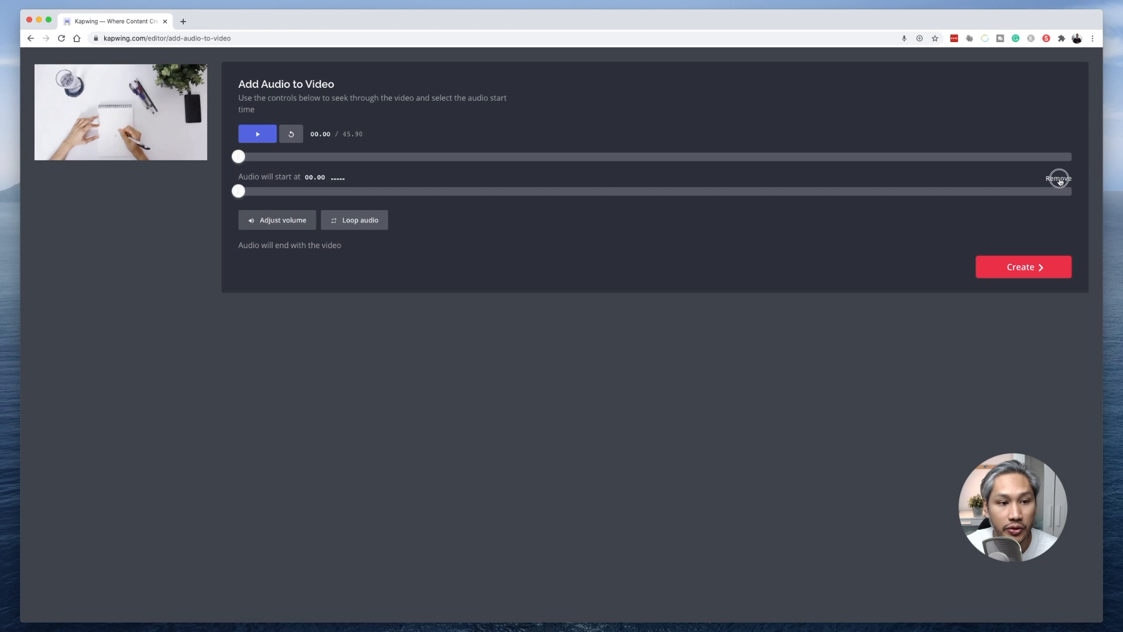
- Remove the recorded voice track so the video has no audio attached
click(1059, 178)
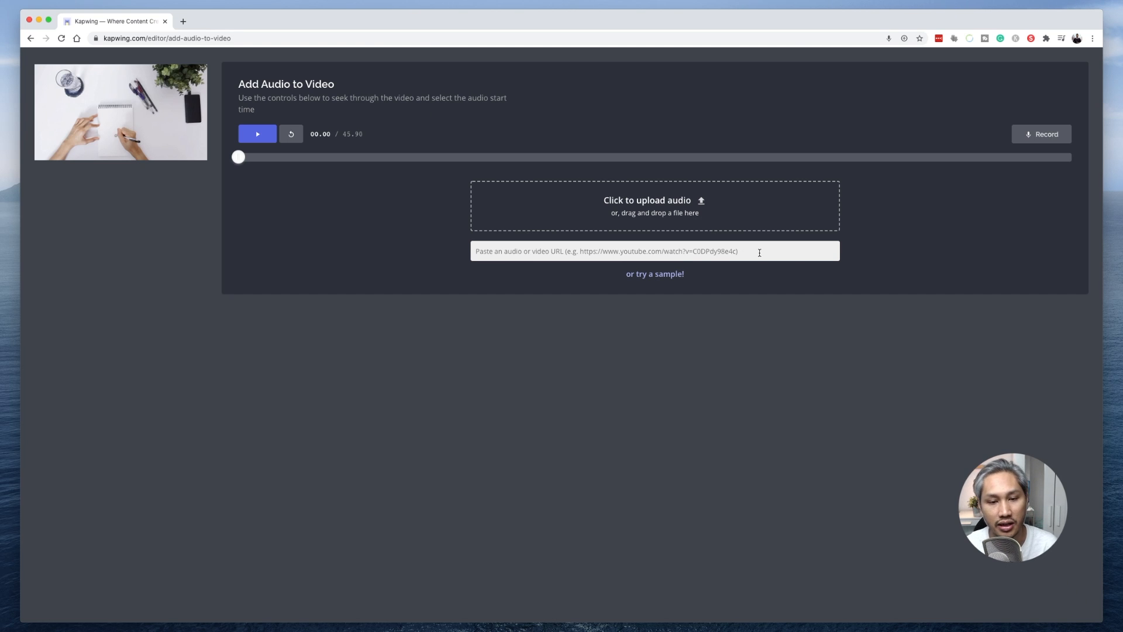
- Upload a new music file as the audio track and preview the video with it
click(653, 206)
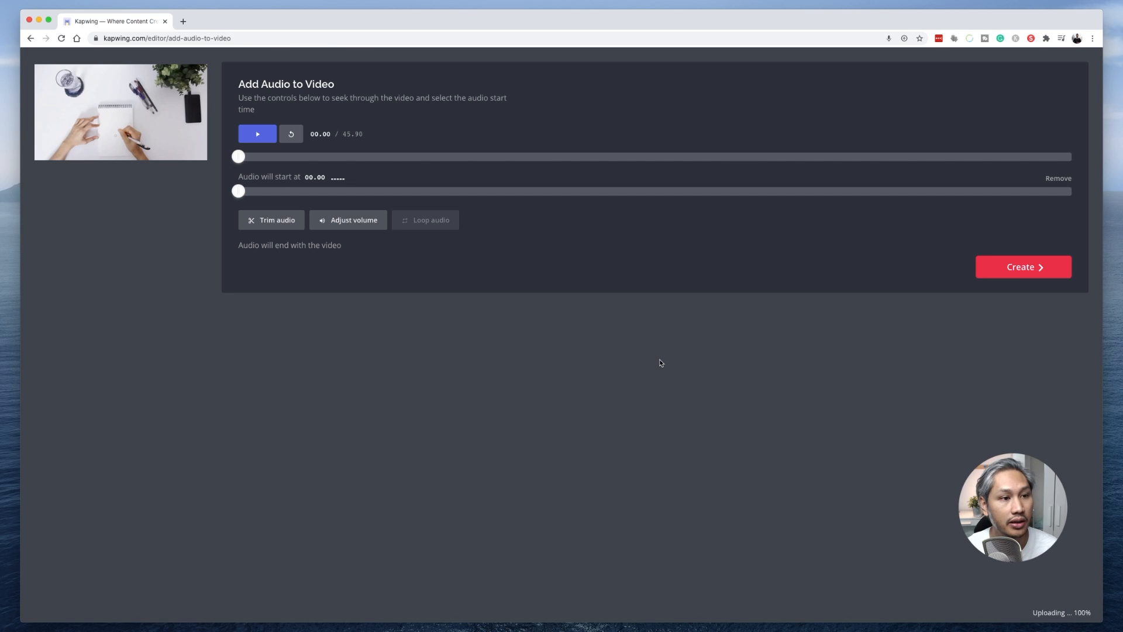
click(256, 134)
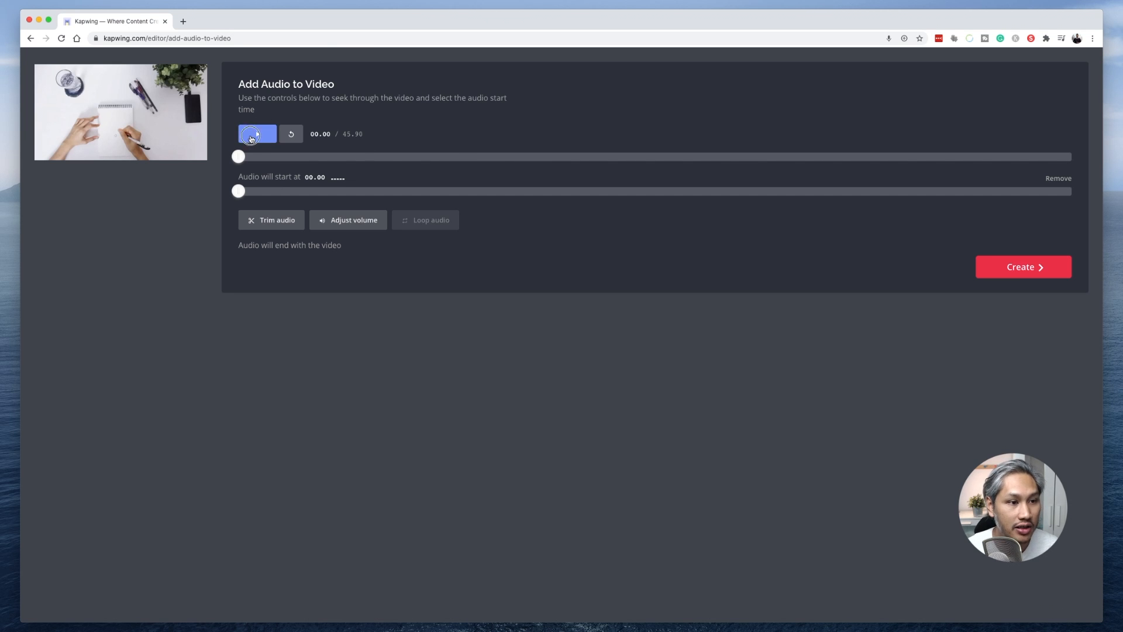
click(256, 133)
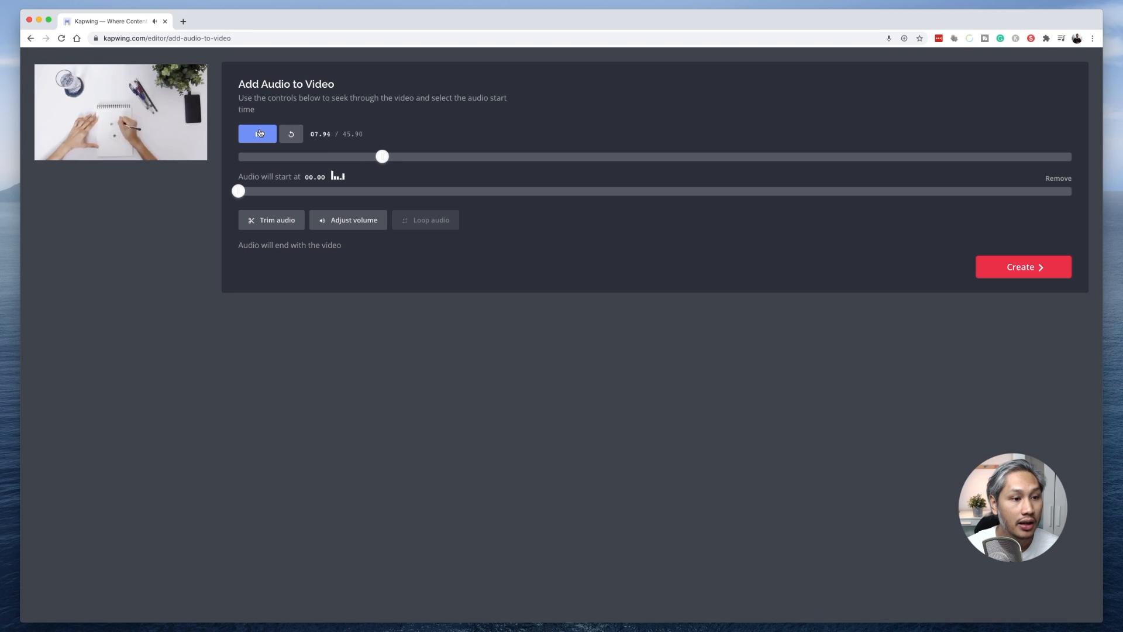
click(291, 134)
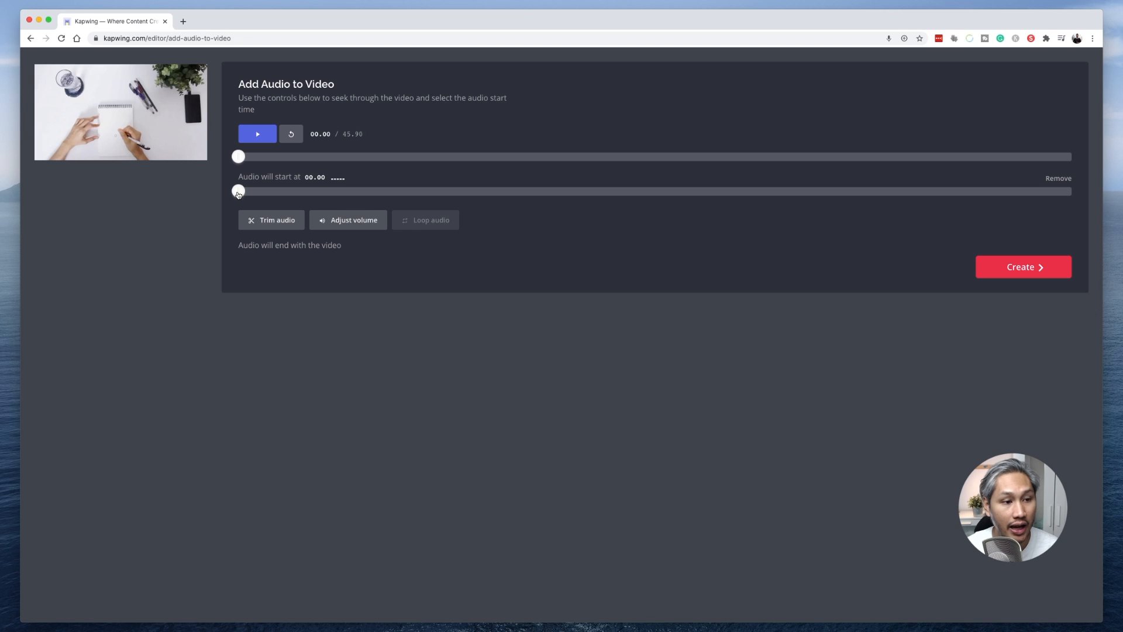
- Delay the music start to 01.00 second and preview the result
drag(238, 191, 245, 193)
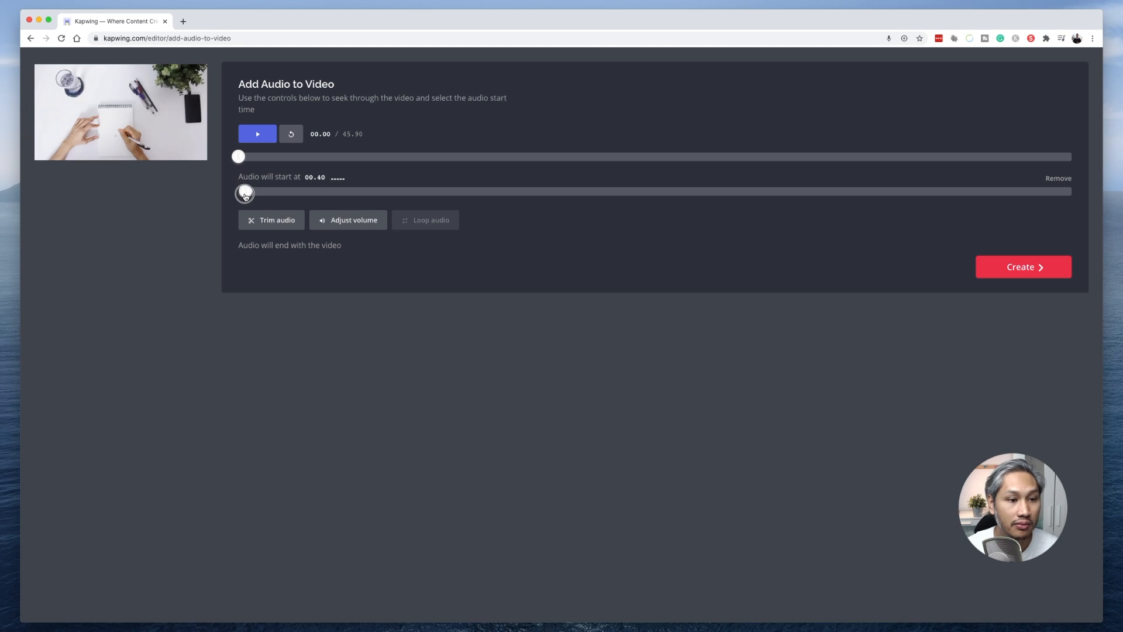
drag(244, 192, 254, 191)
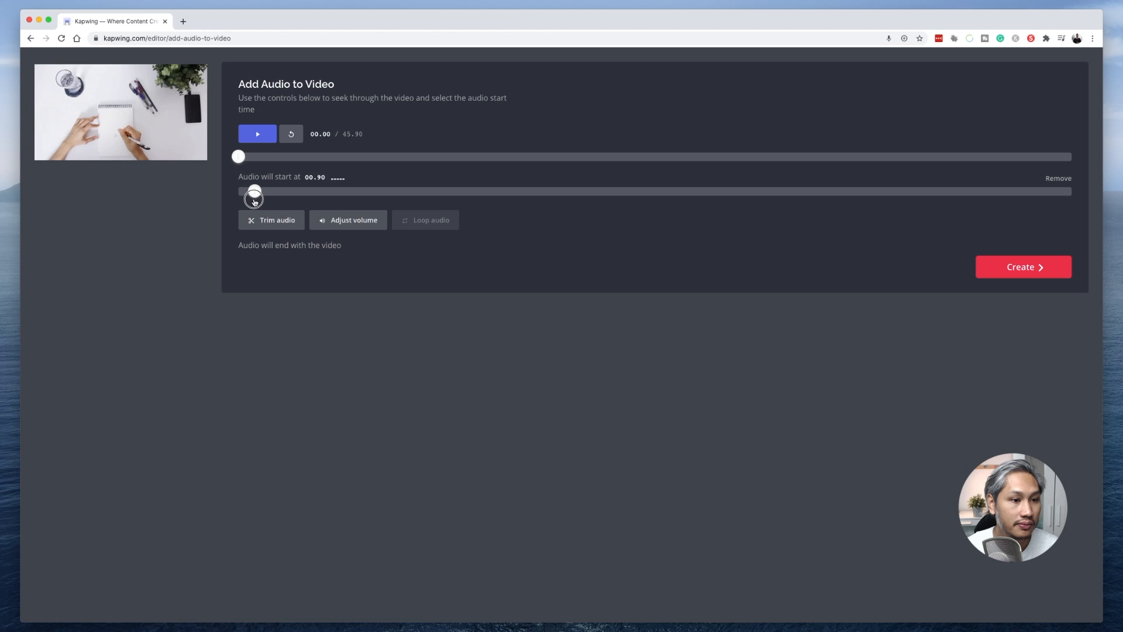
drag(253, 191, 257, 190)
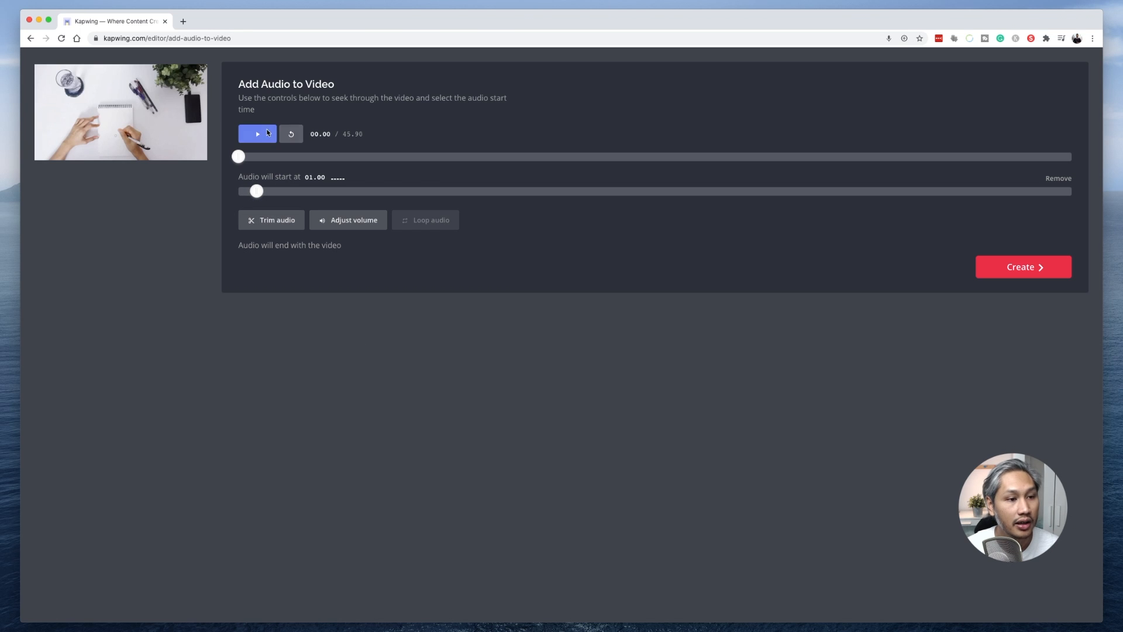
click(257, 133)
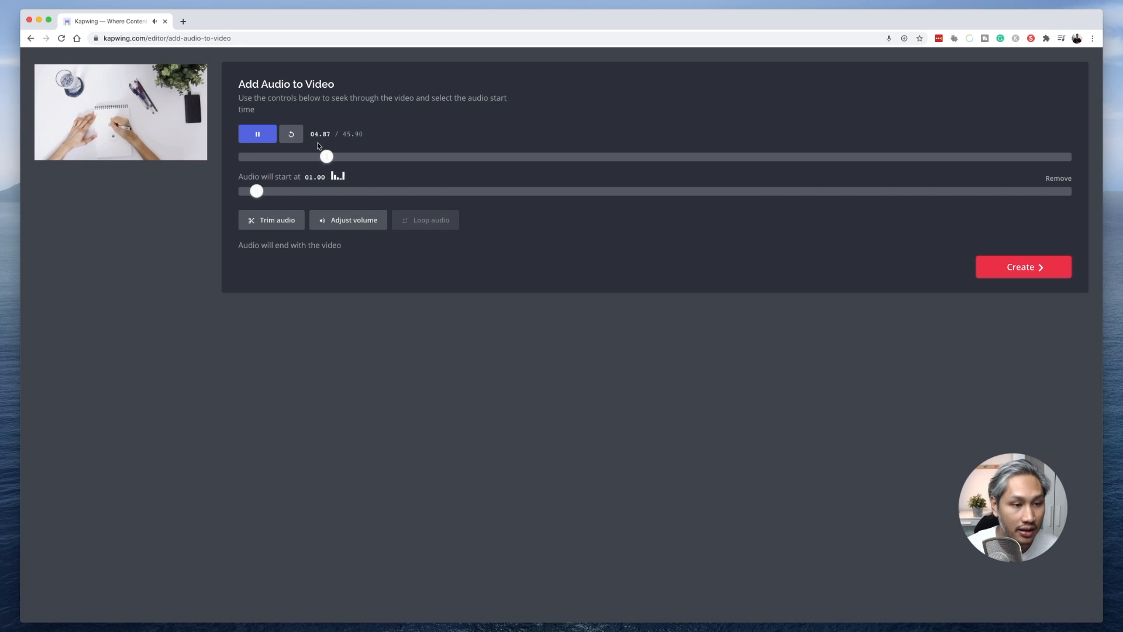
click(292, 133)
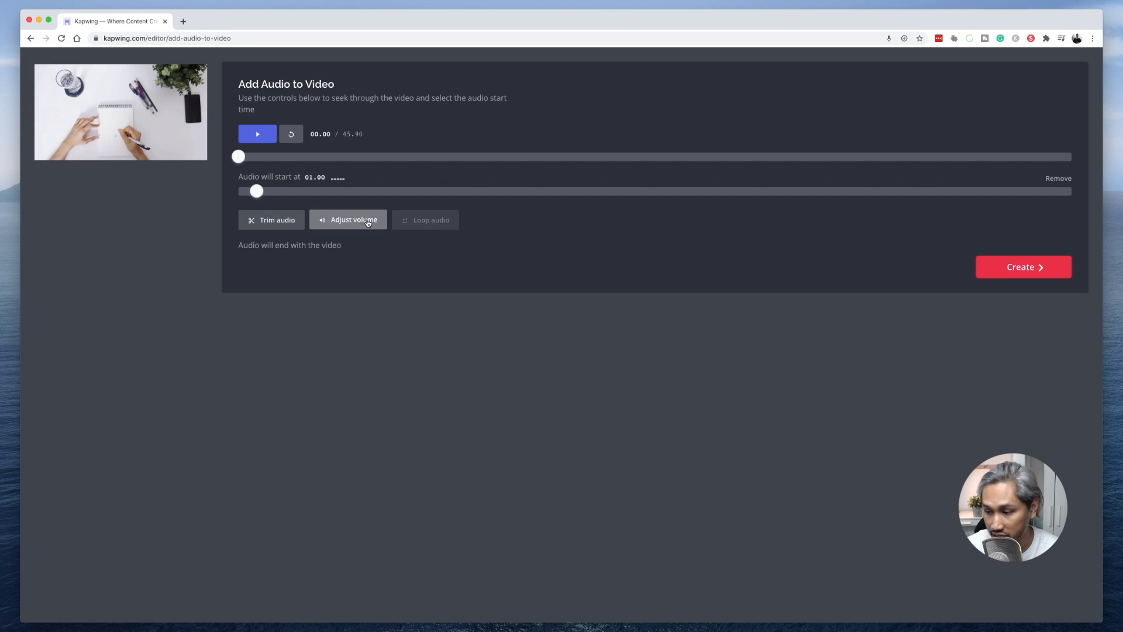
mouse_move(433, 229)
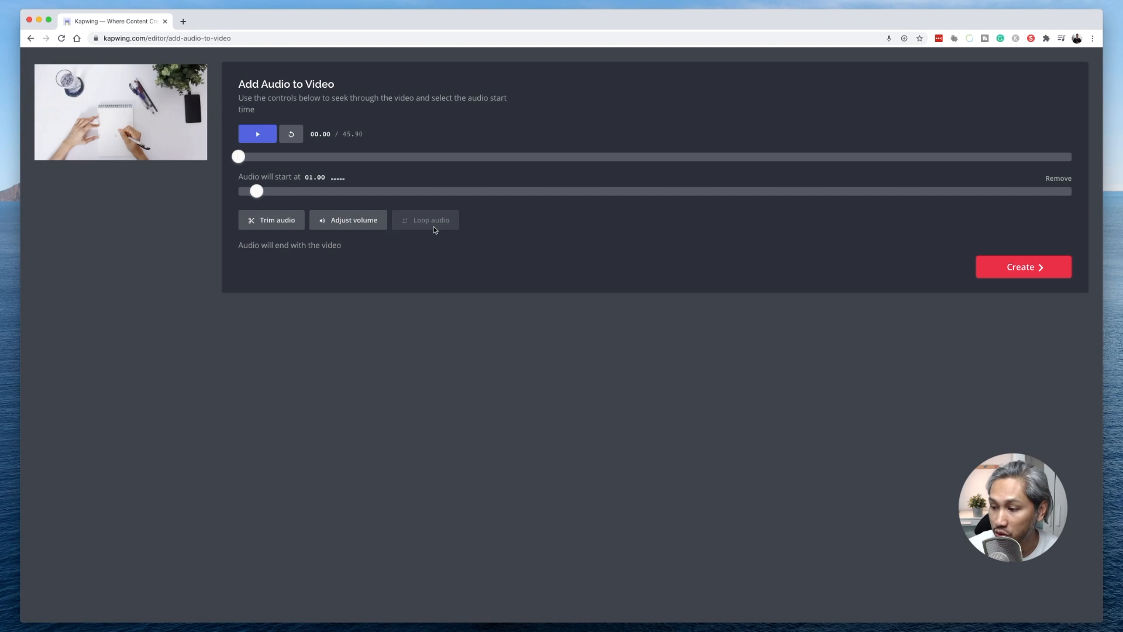
mouse_move(430, 229)
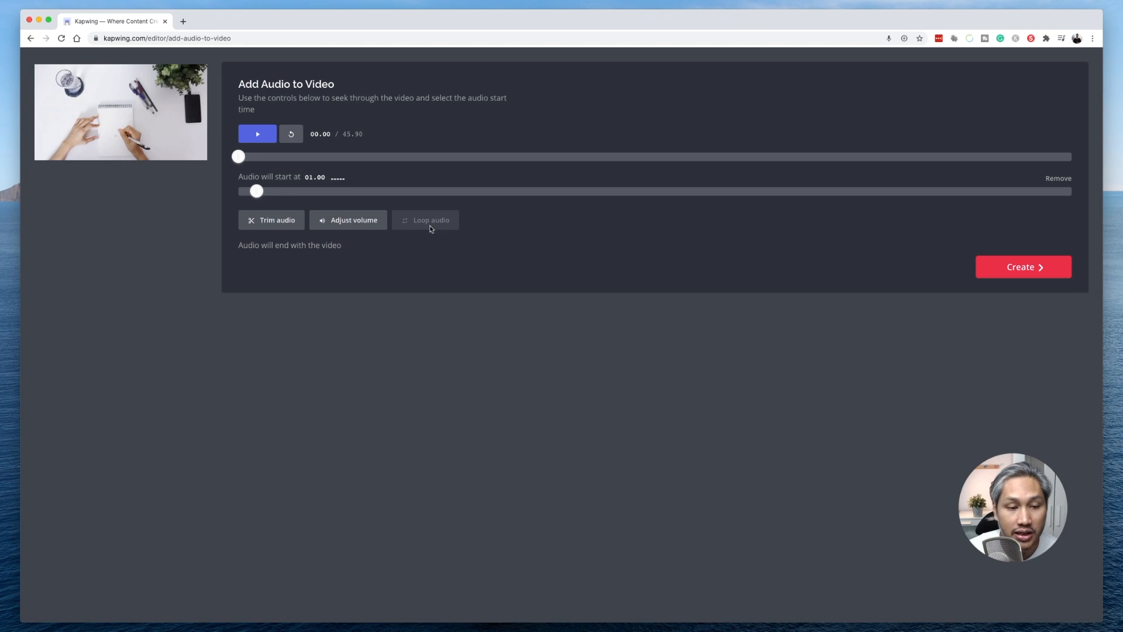
mouse_move(449, 232)
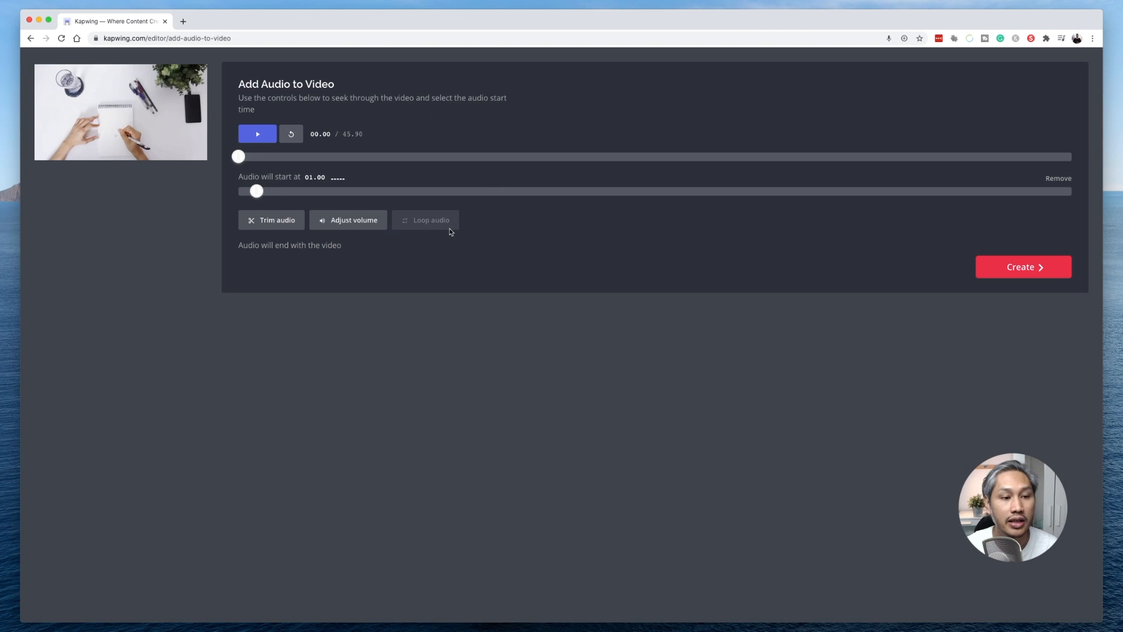
mouse_move(437, 199)
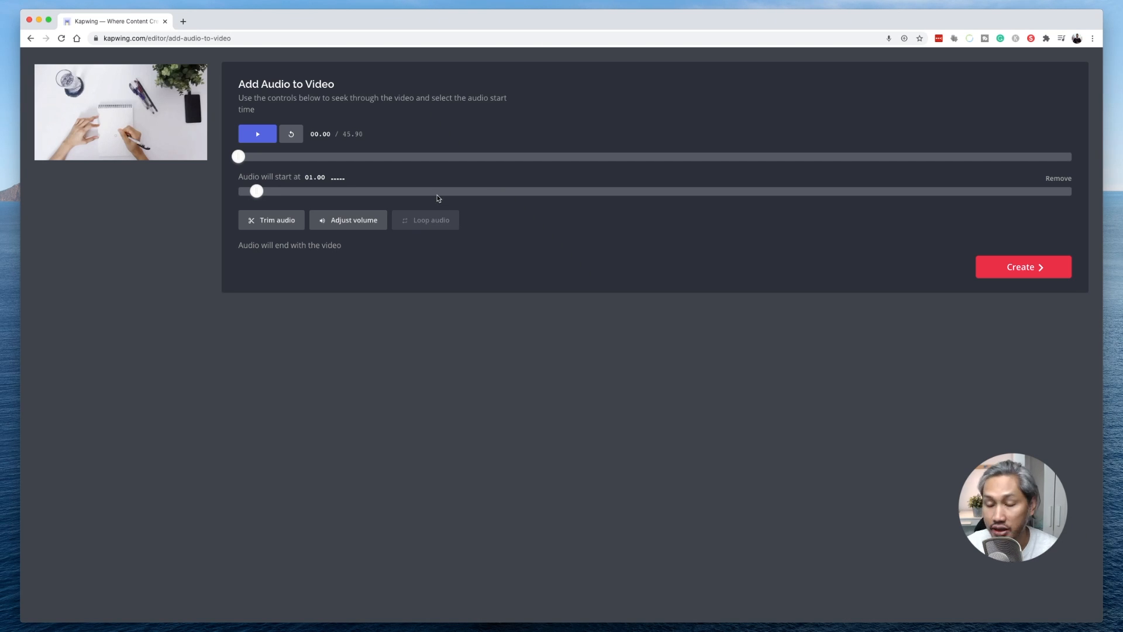
mouse_move(449, 159)
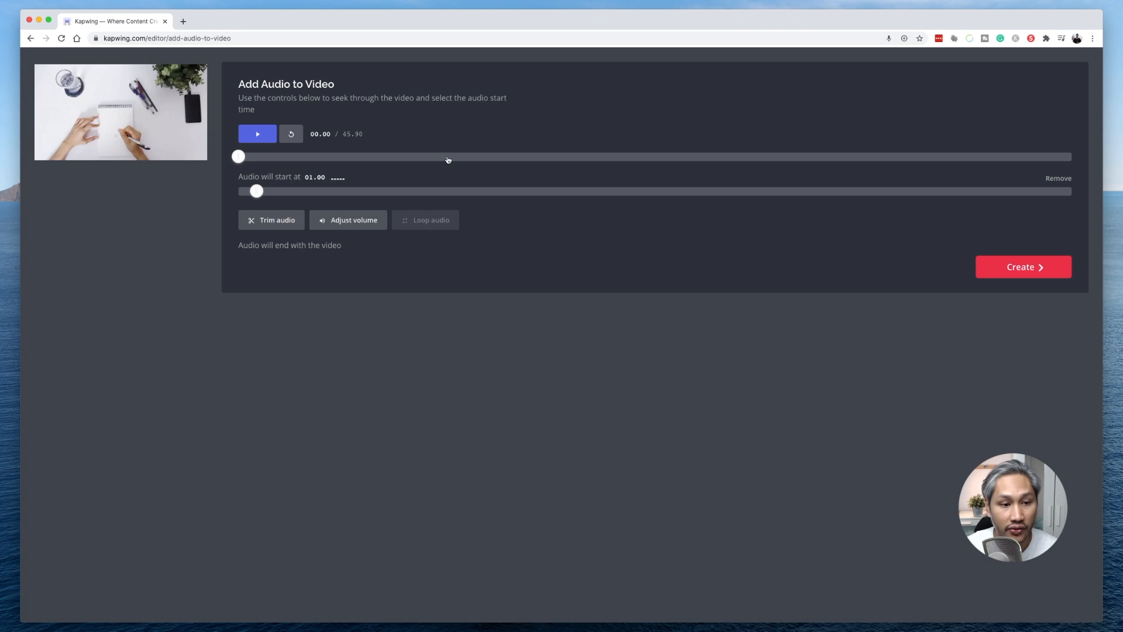
- Set the music track's volume to about 72% with the video sound at 100%
click(347, 220)
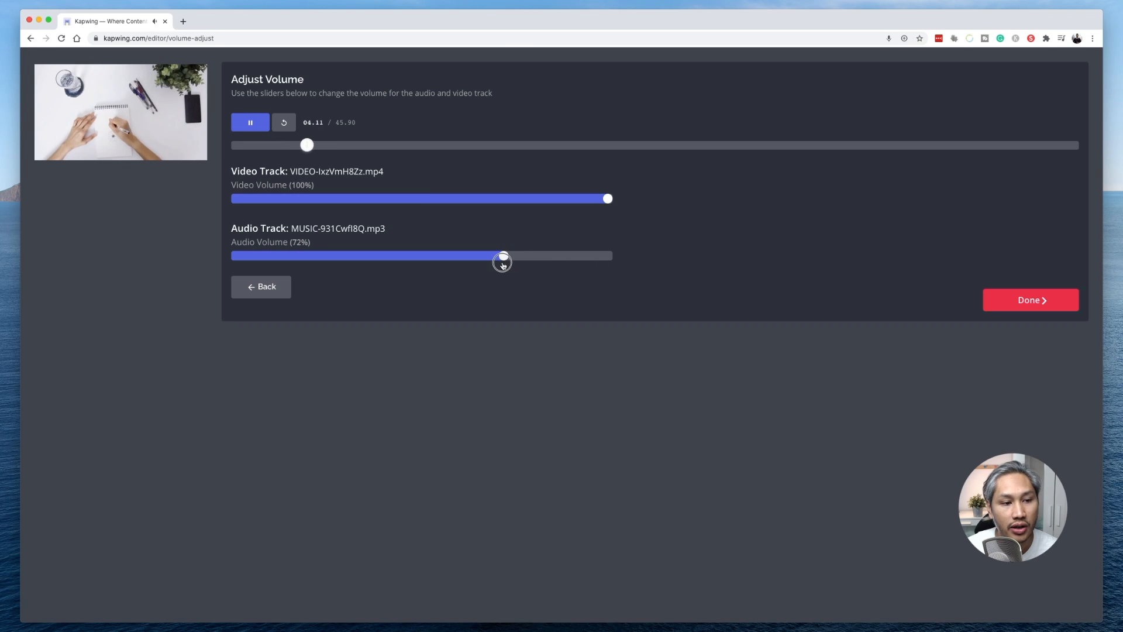
mouse_move(591, 298)
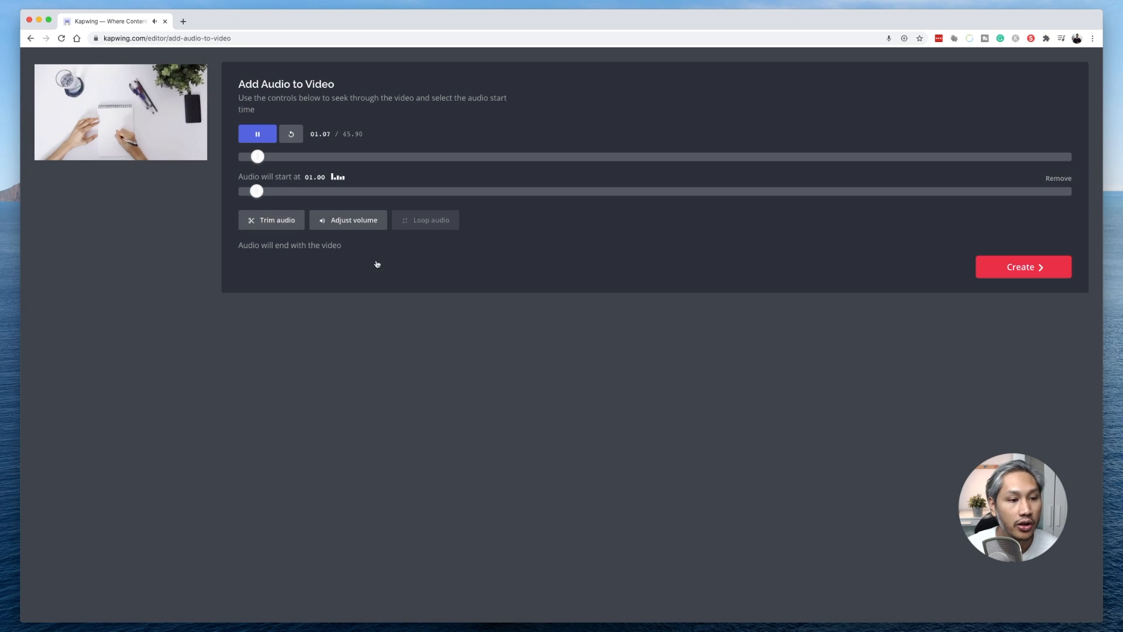
click(272, 220)
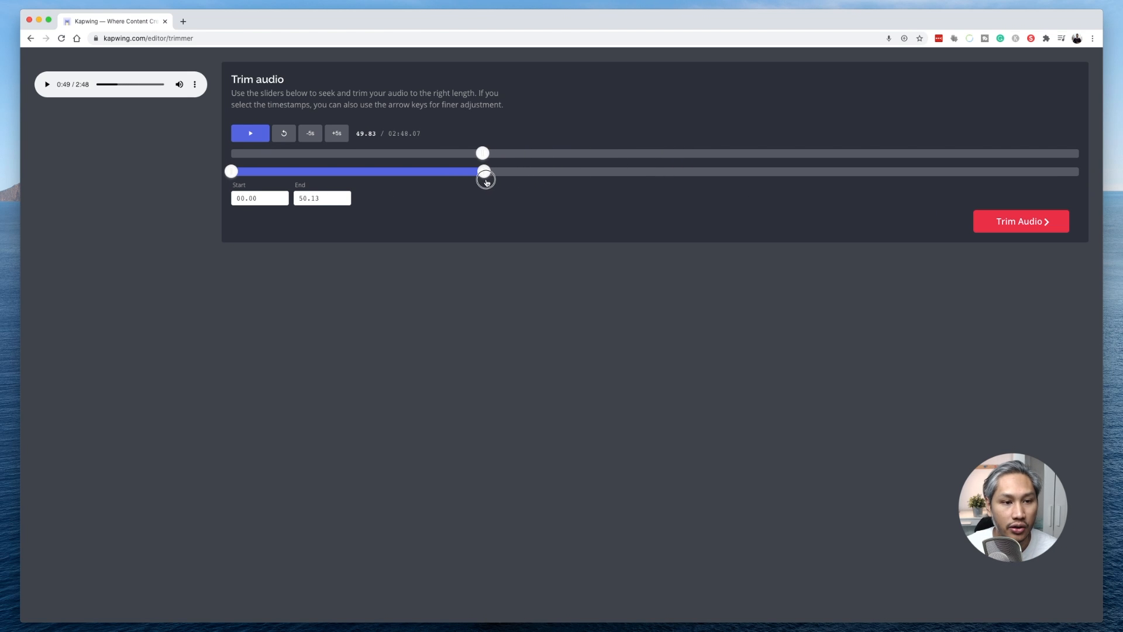
- Trim the music to its first 46.80 seconds and create the final video
click(1020, 221)
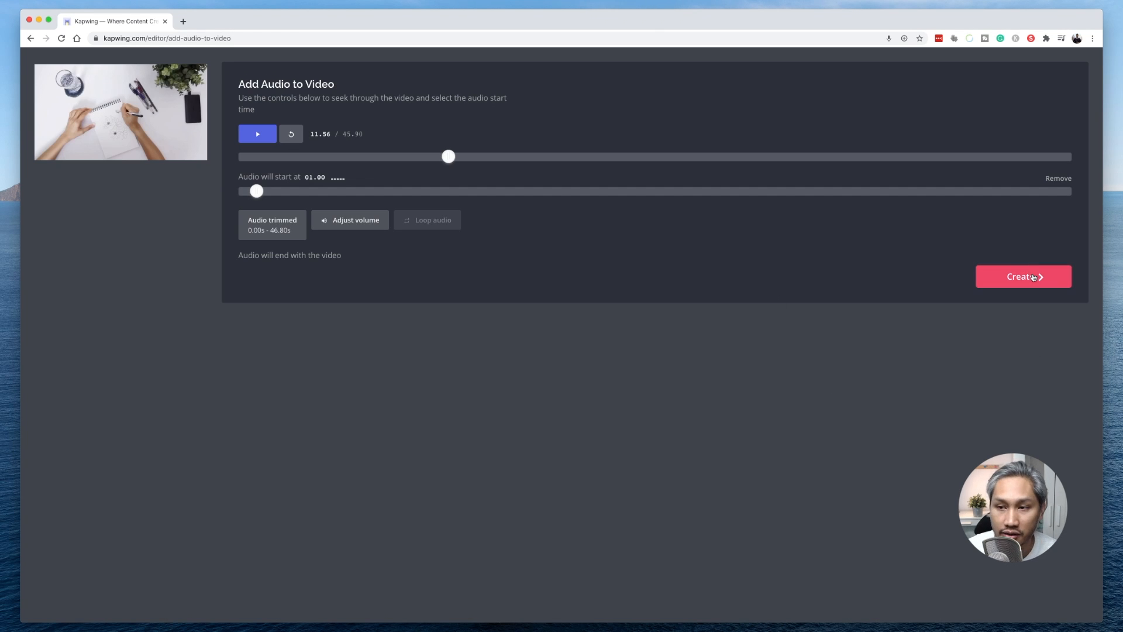
click(1022, 276)
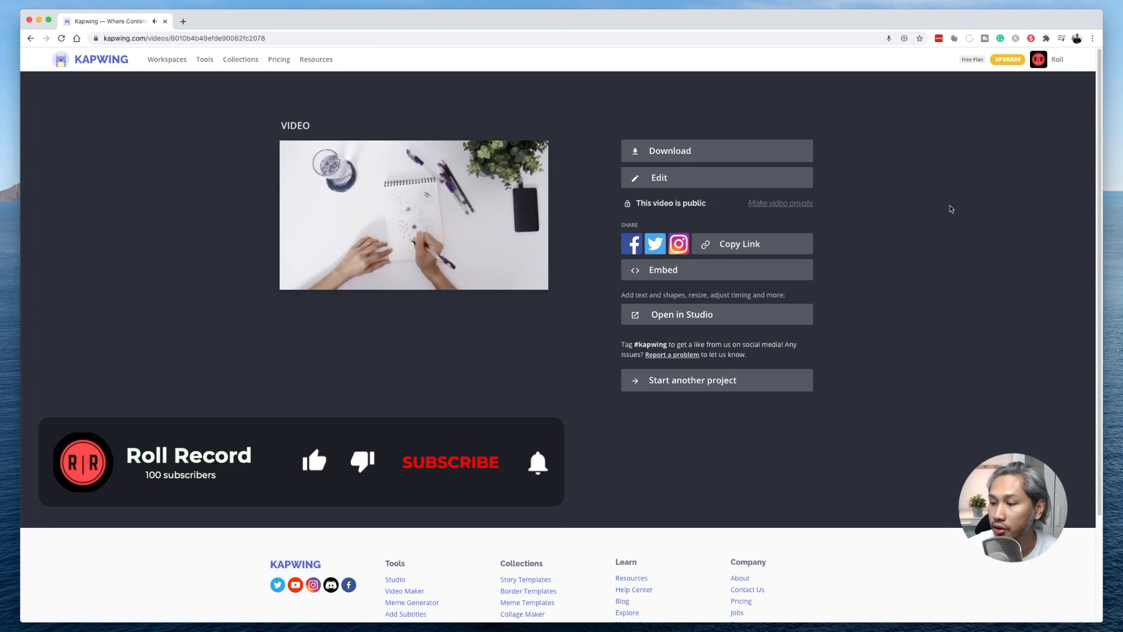
- Wait for processing and land on the finished video's download and share page
click(449, 461)
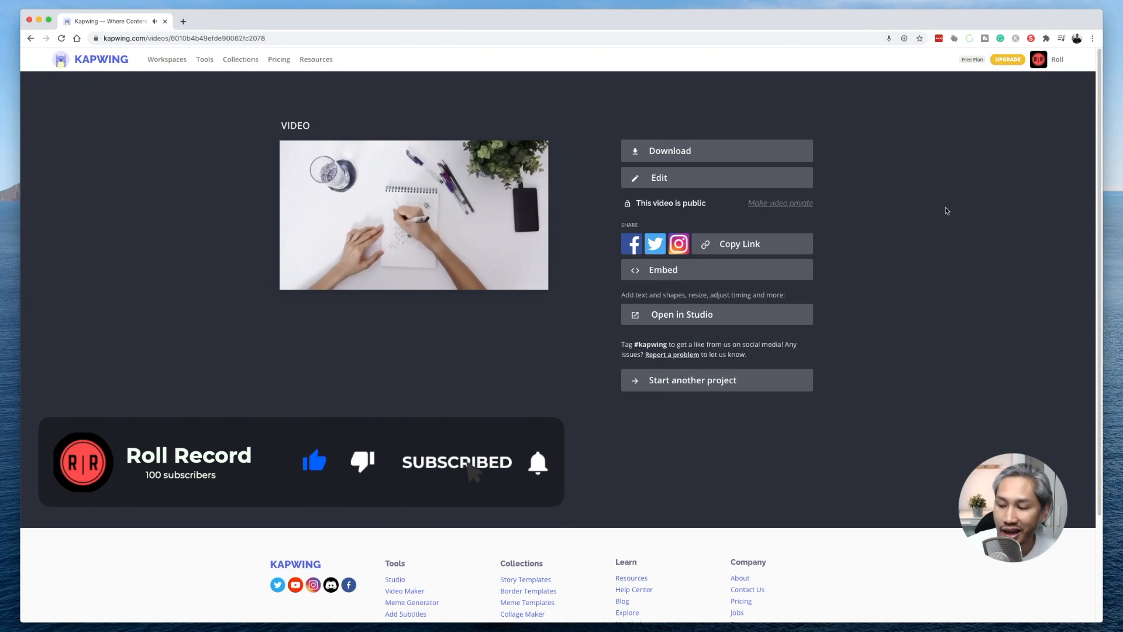